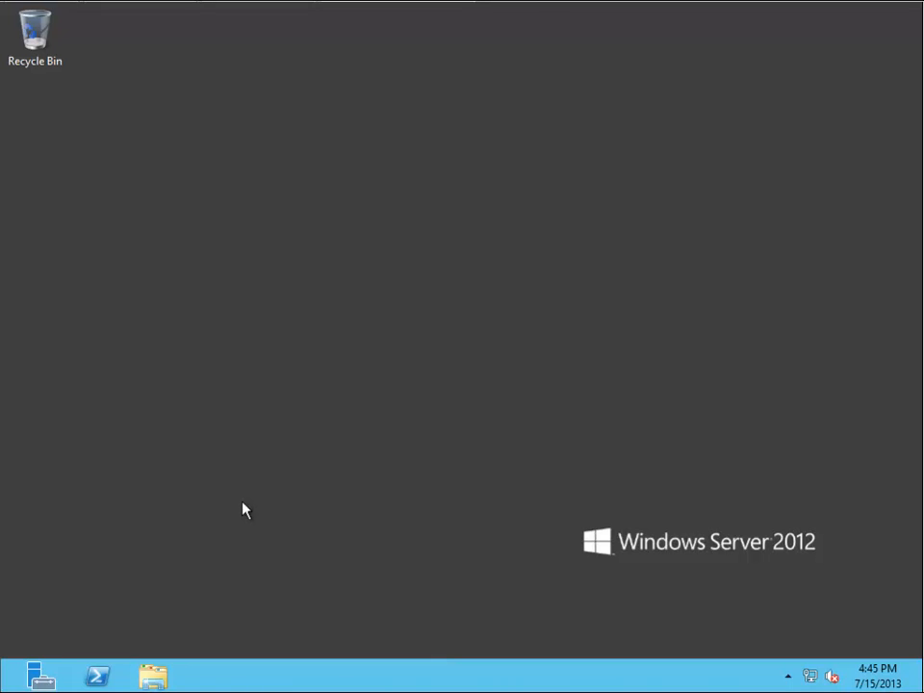
mouse_move(558, 450)
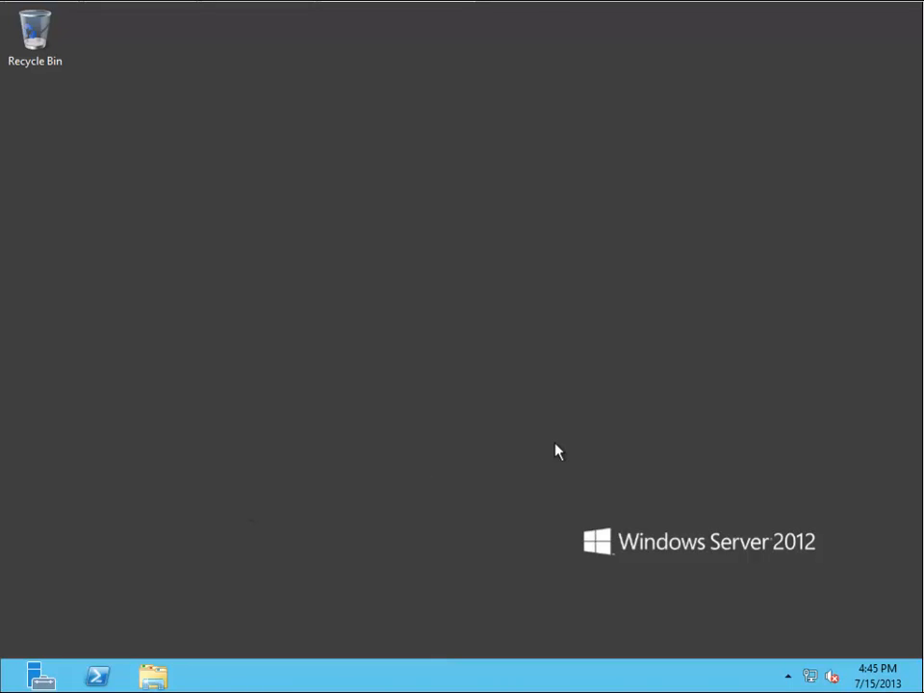
mouse_move(454, 412)
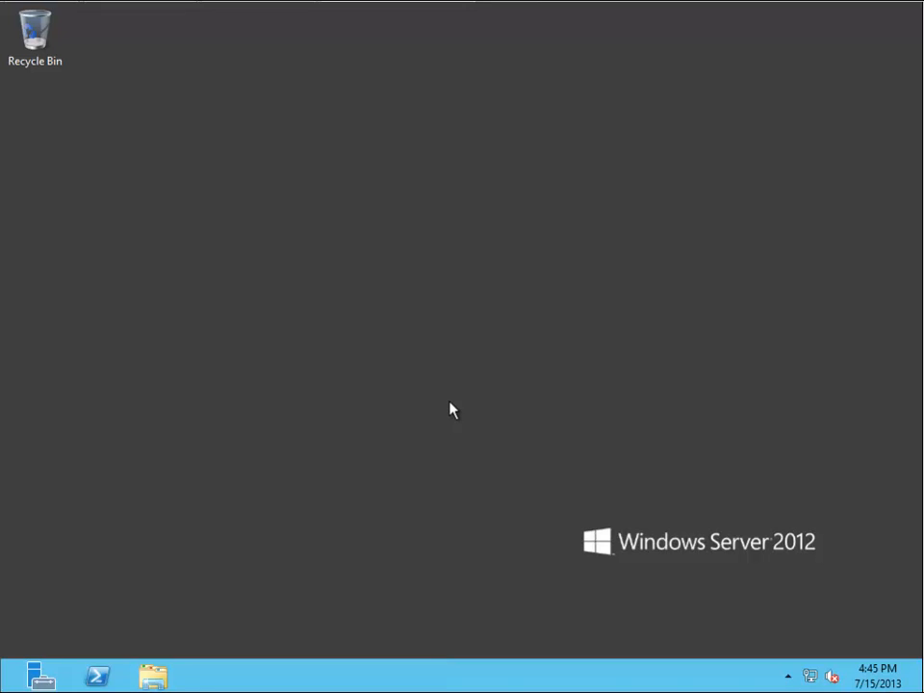
mouse_move(346, 444)
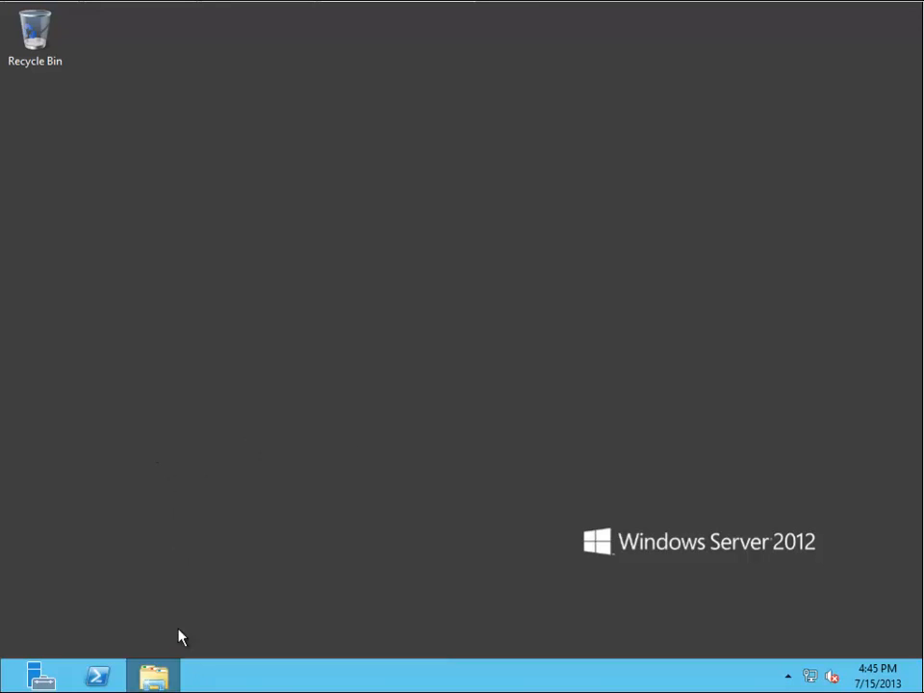
Step: Launch setup from the DVD drive's windows folder, raising a UAC prompt
click(154, 673)
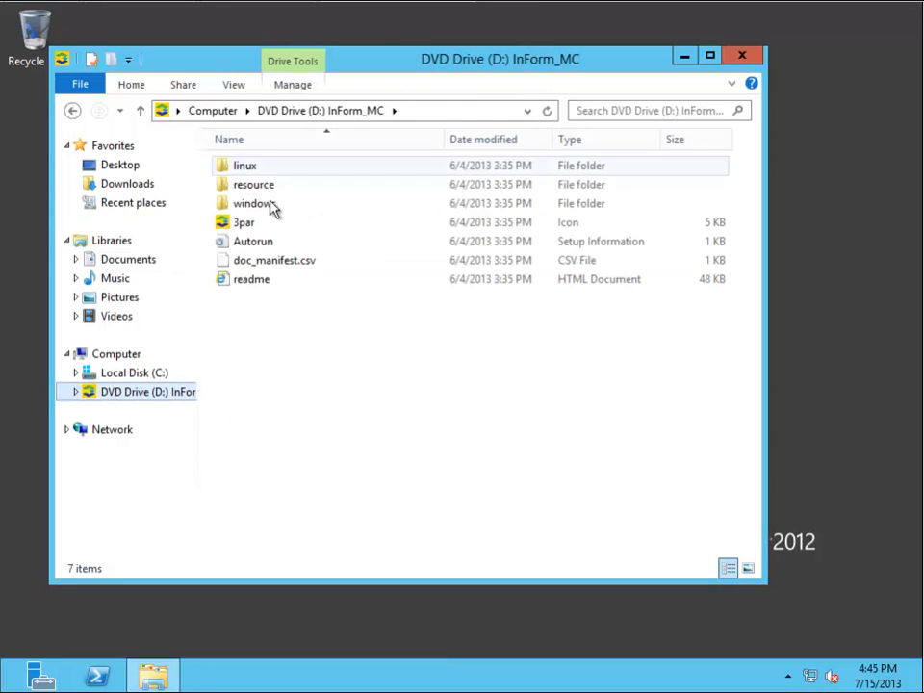
click(150, 393)
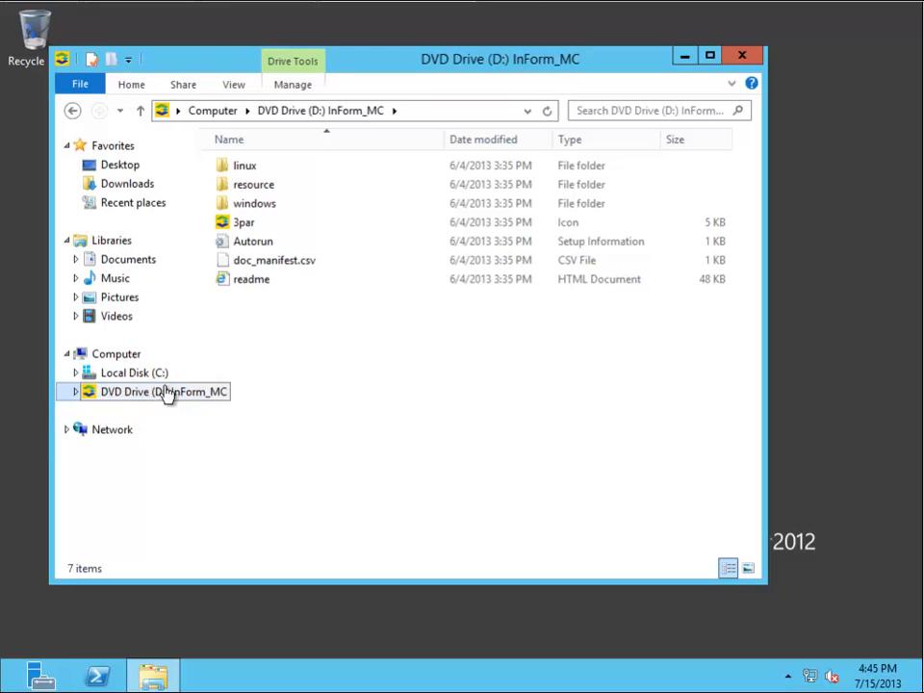
double_click(254, 203)
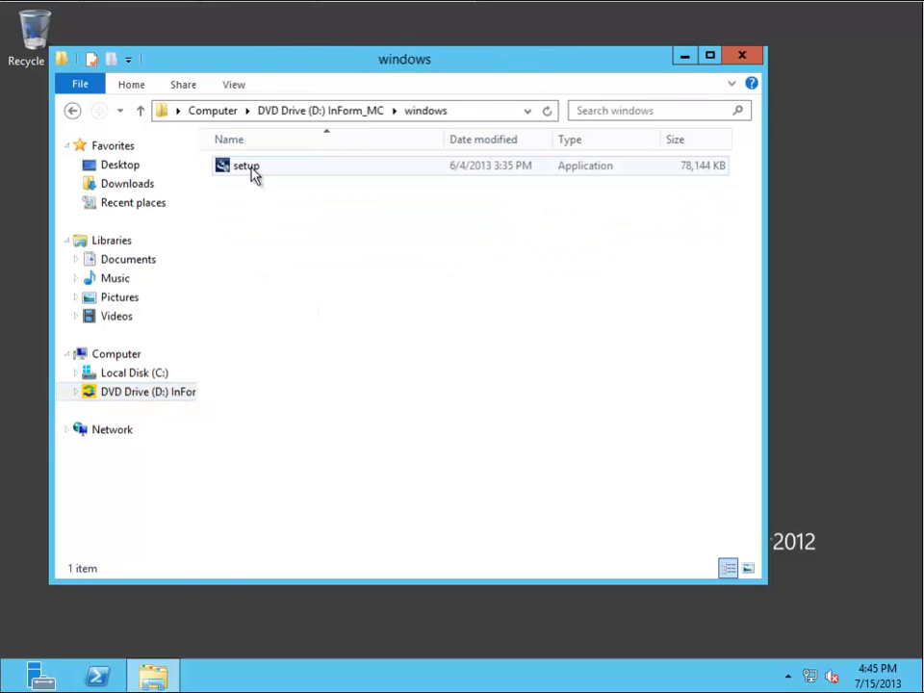
click(246, 166)
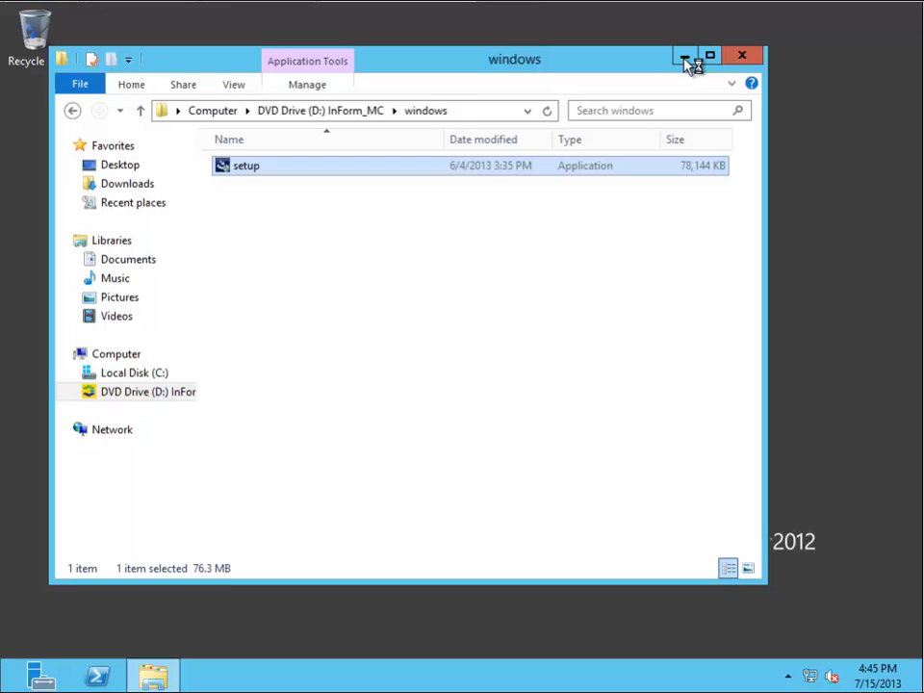
double_click(246, 166)
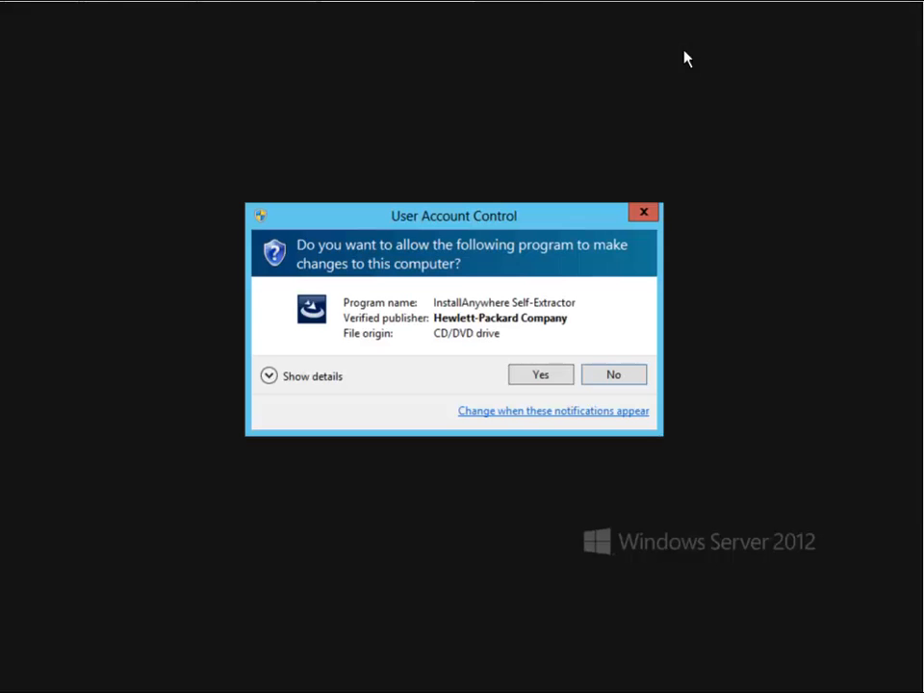
Step: Allow the installer and accept the Introduction and default Program Files (x86) install folder
click(539, 373)
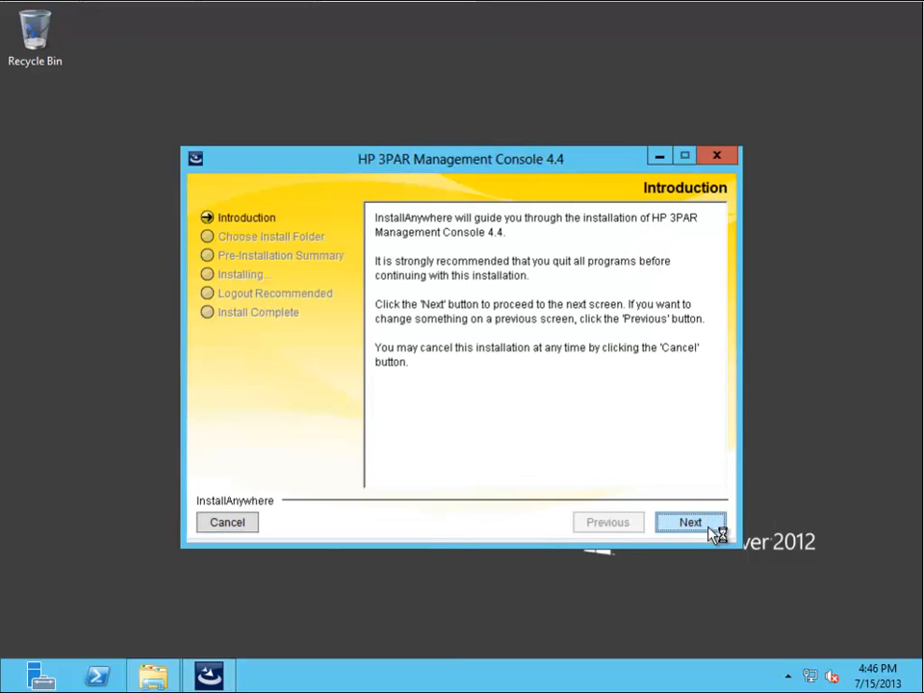
click(689, 521)
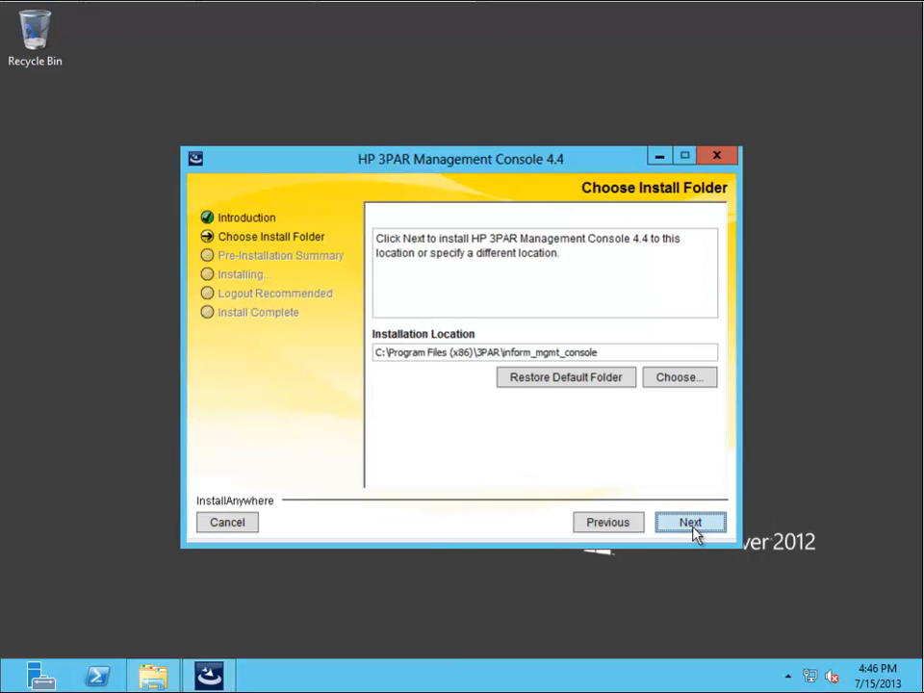
click(689, 521)
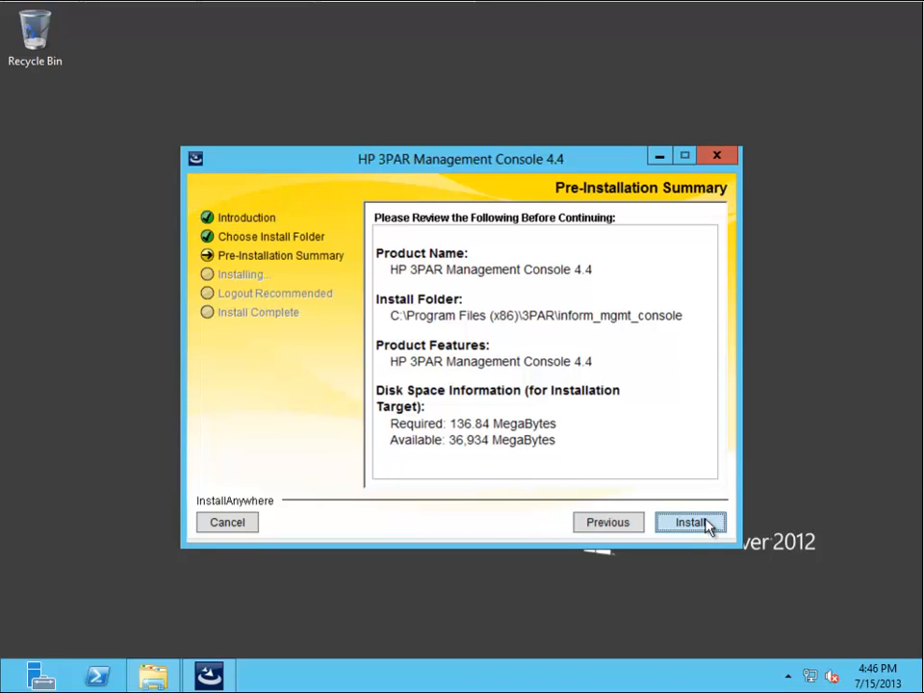
Step: Install HP 3PAR Management Console 4.4 and quit the finished installer
click(689, 522)
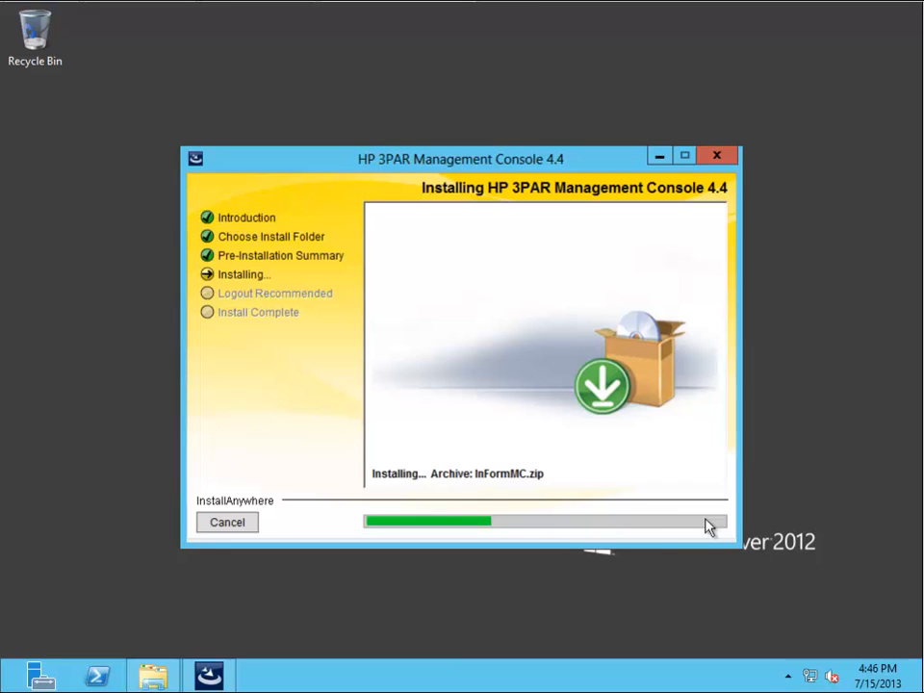
mouse_move(577, 593)
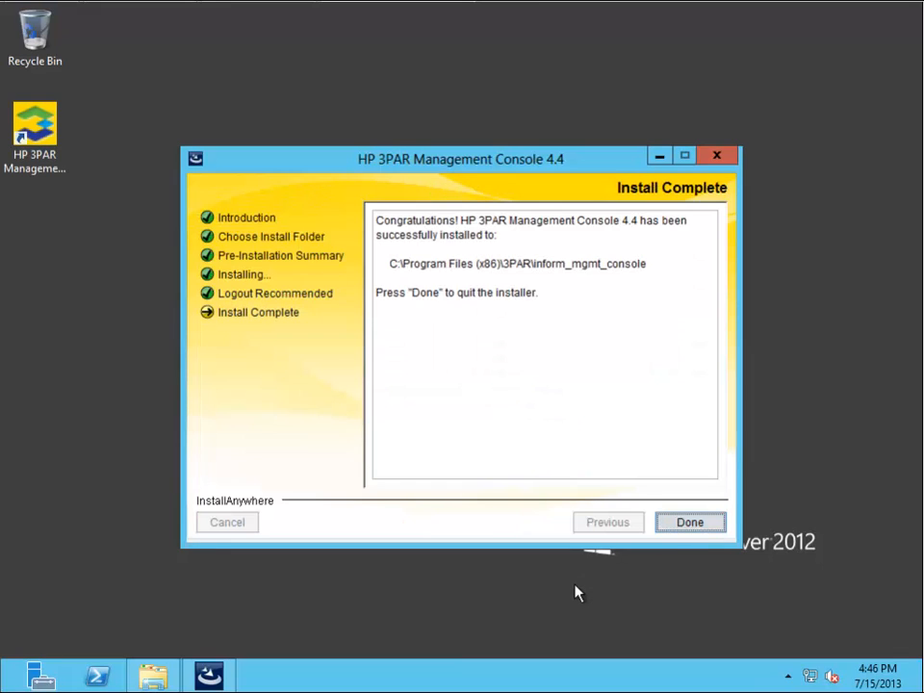
click(689, 521)
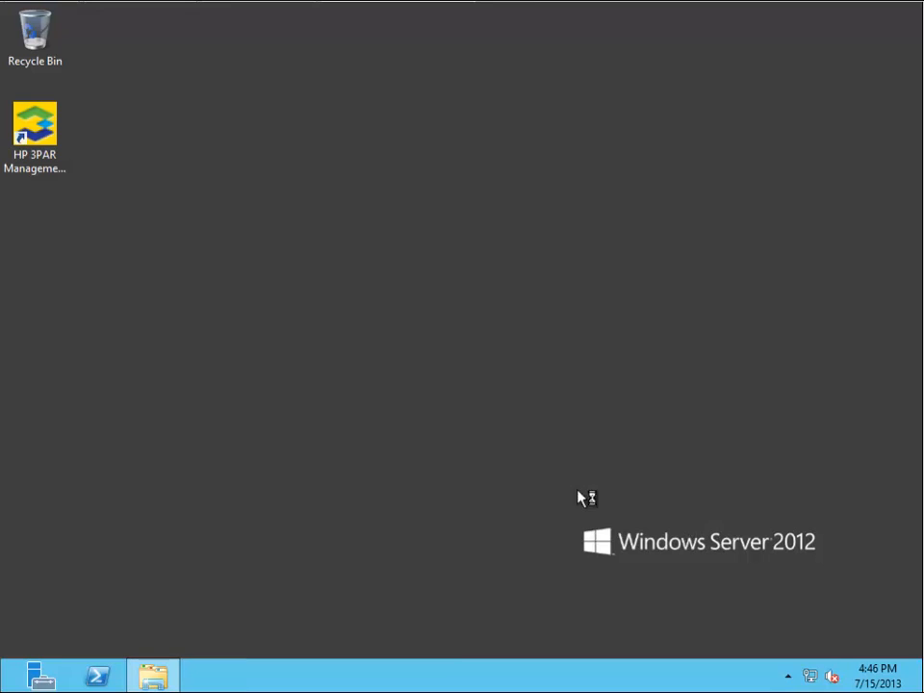
Step: Start the console from its desktop shortcut and uncheck Secure Connection
double_click(35, 135)
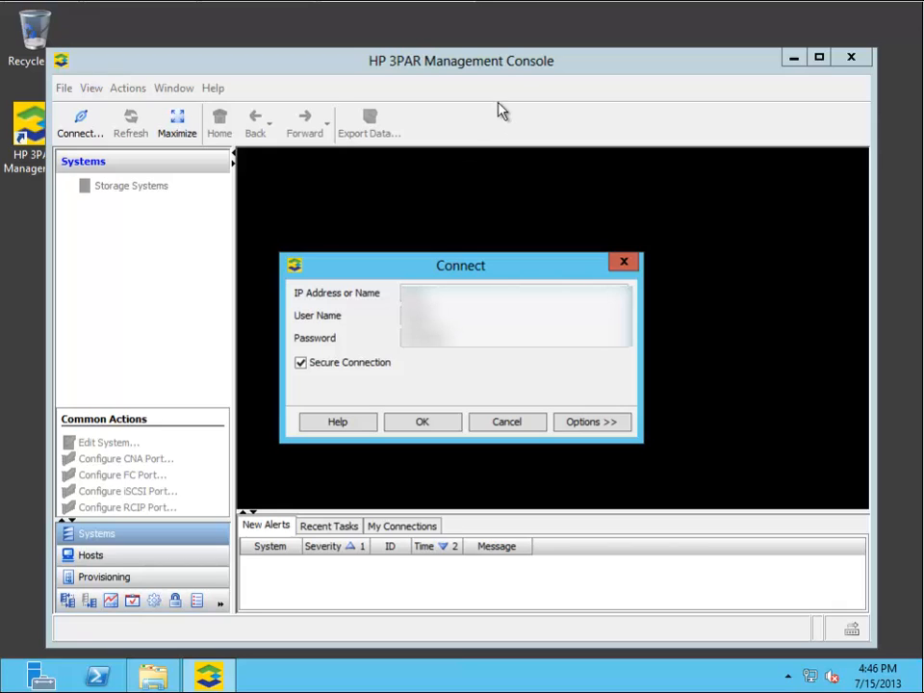
mouse_move(549, 377)
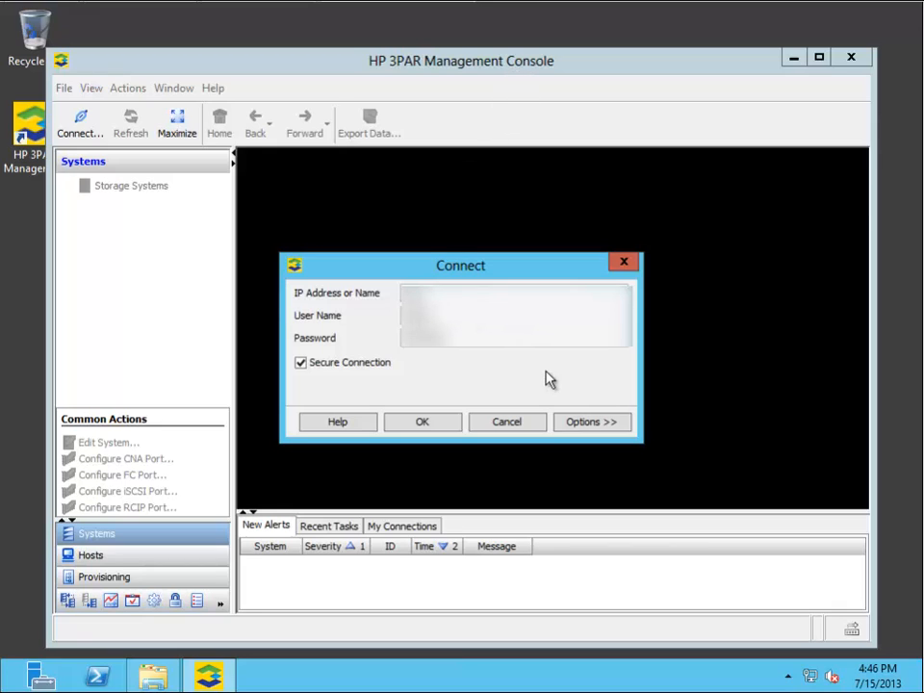
mouse_move(358, 402)
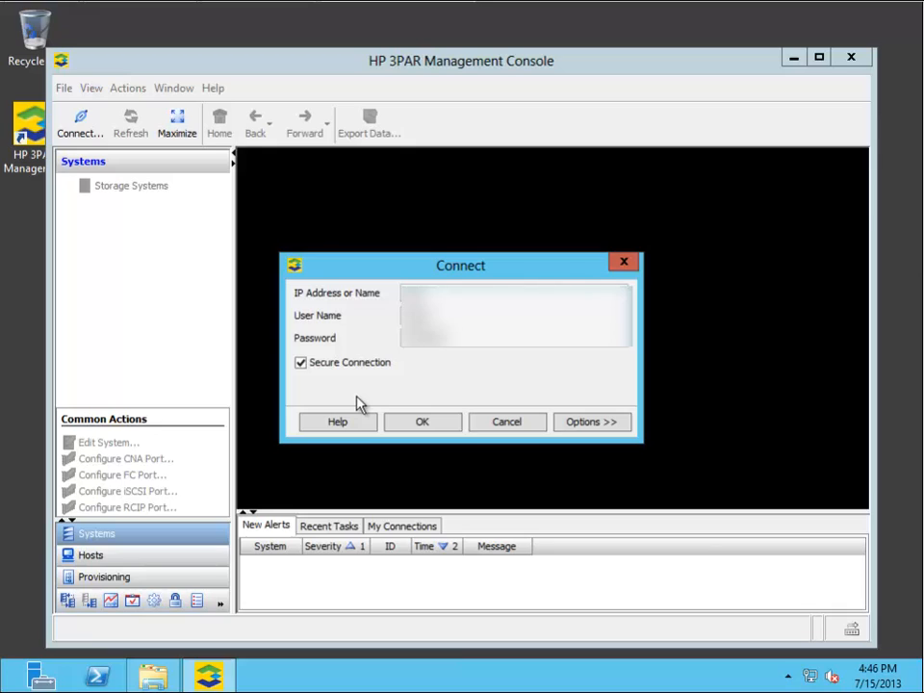
click(300, 362)
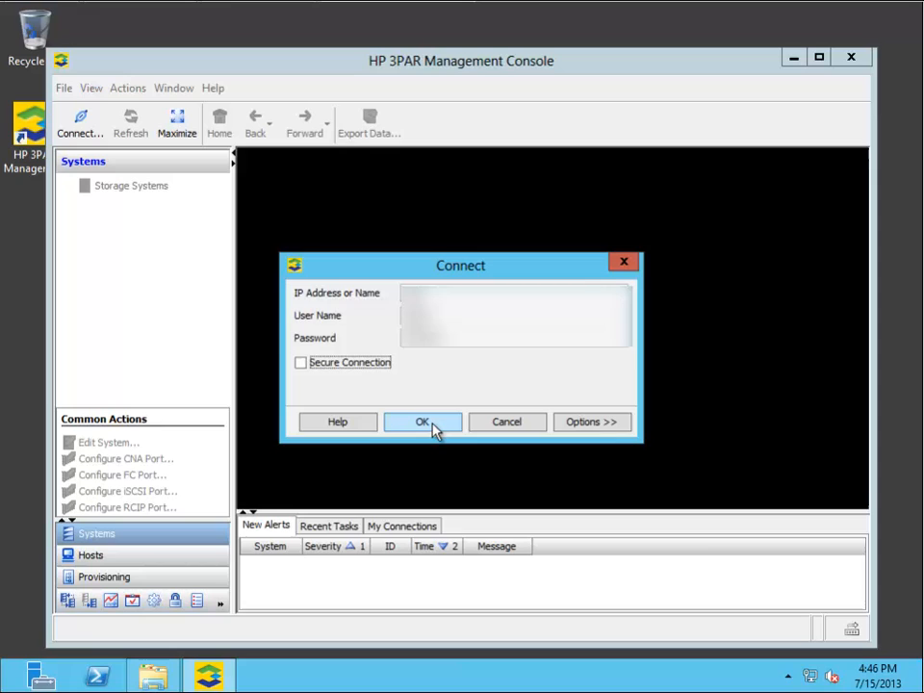
Step: Connect to mktg-eos65 and review its Settings, Software and Summary pages
click(422, 422)
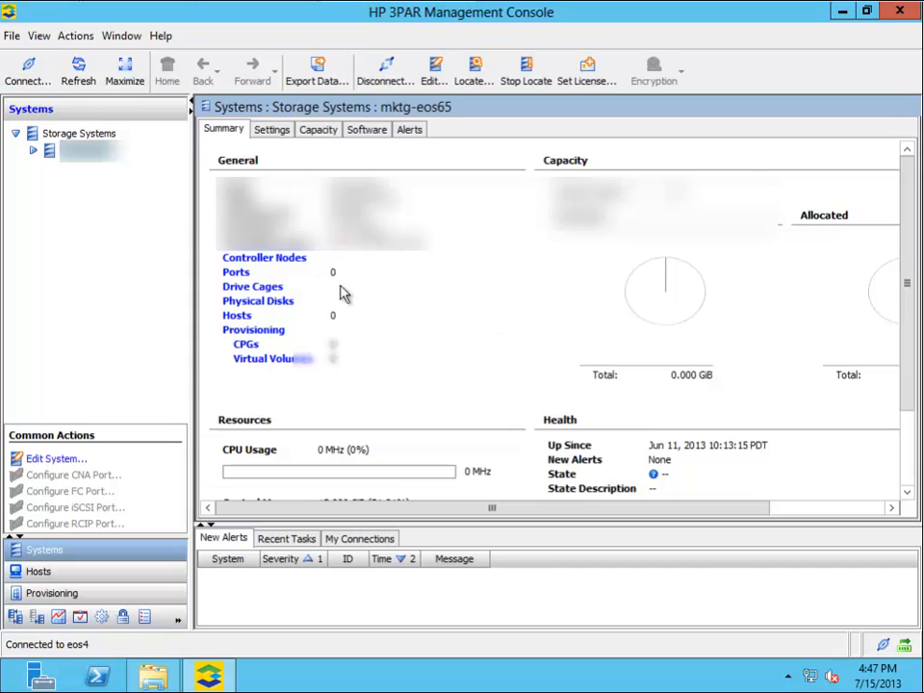
click(271, 129)
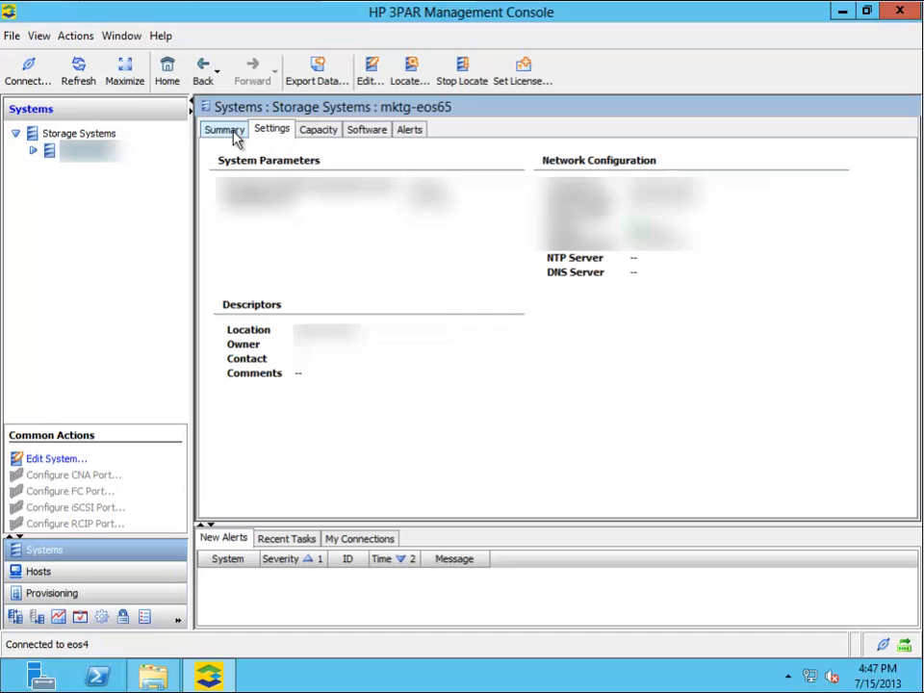
click(366, 129)
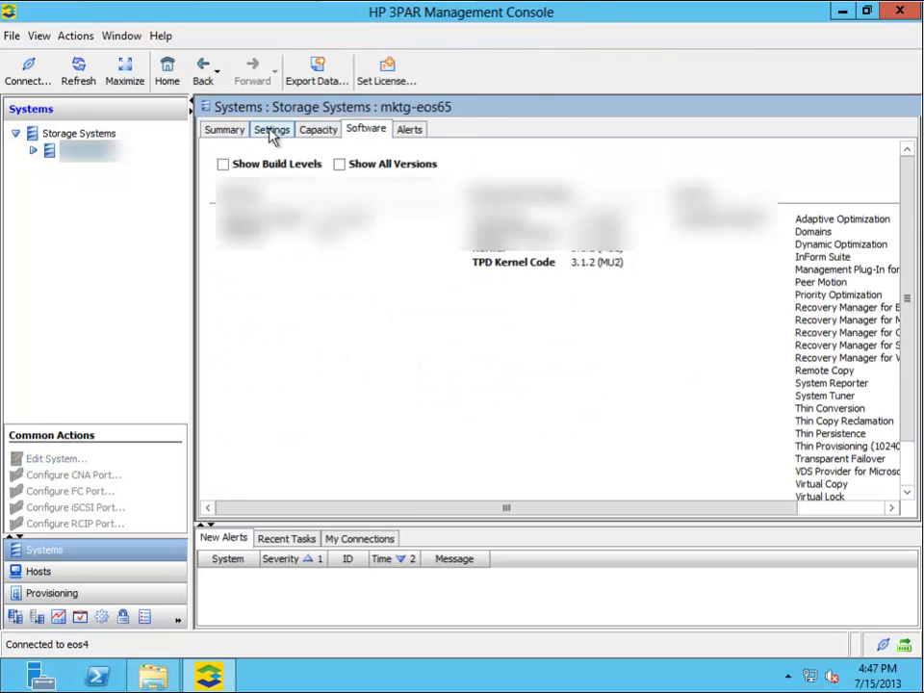
click(223, 129)
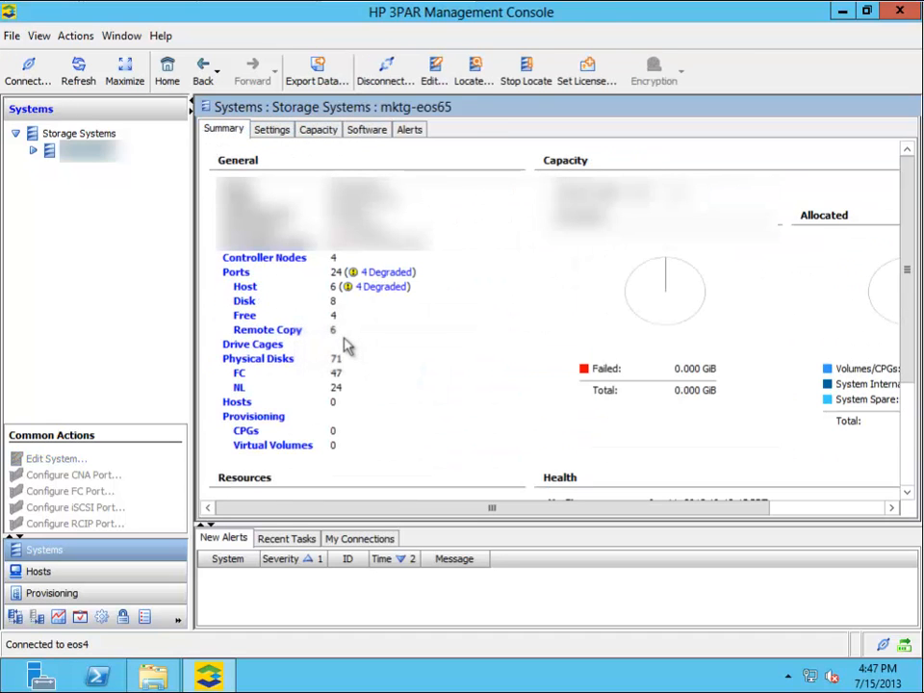